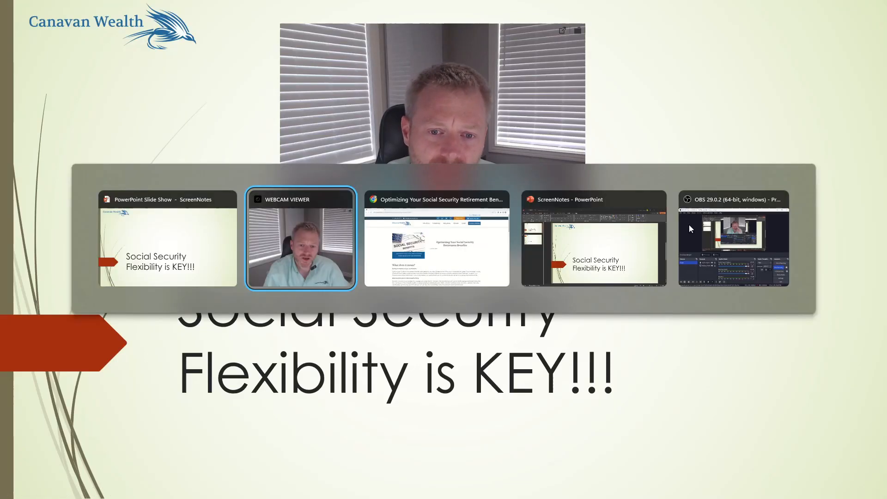
Switch to the Chrome window showing the Canavan Wealth article 'Optimizing Your Social Security Retirement Benefits'.
click(436, 249)
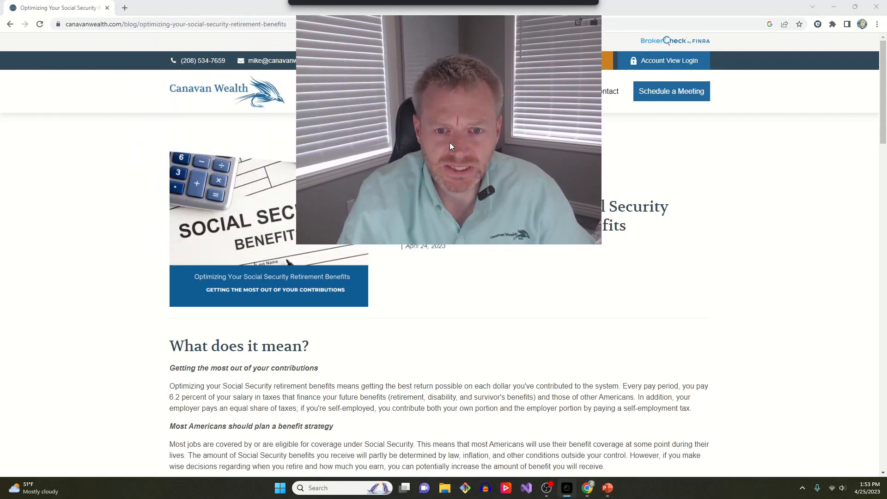
mouse_move(729, 174)
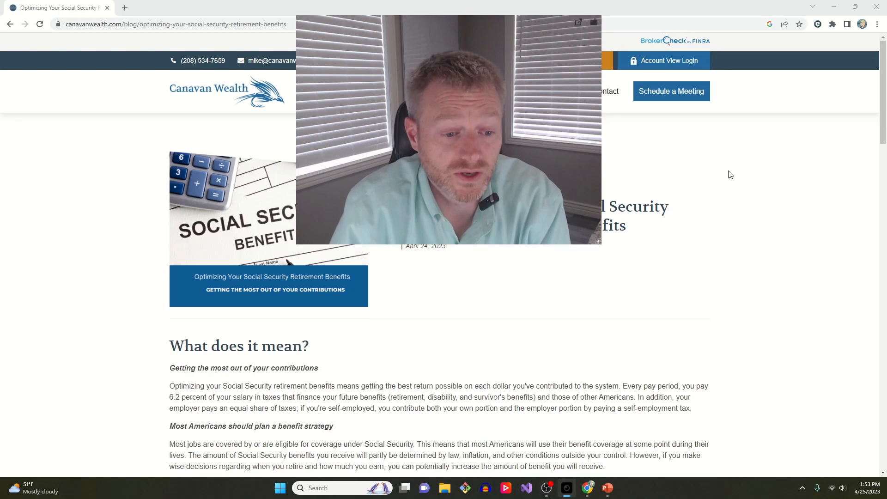
scroll(down, 3)
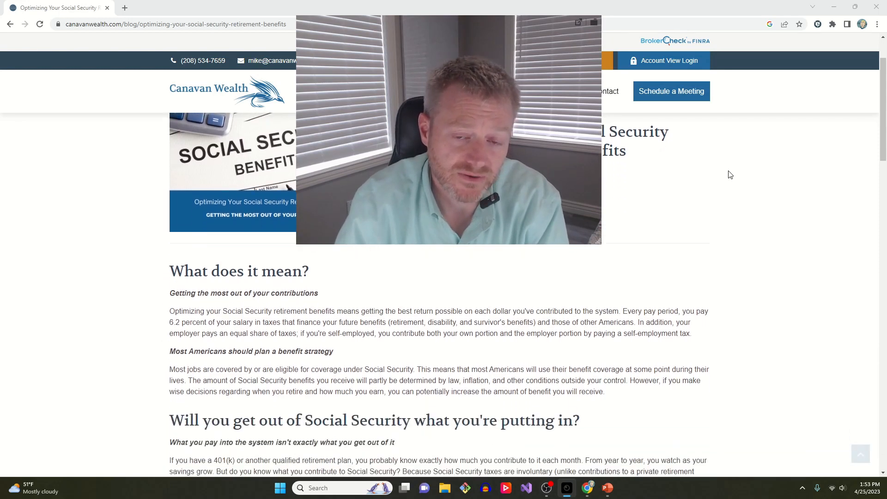
scroll(down, 3)
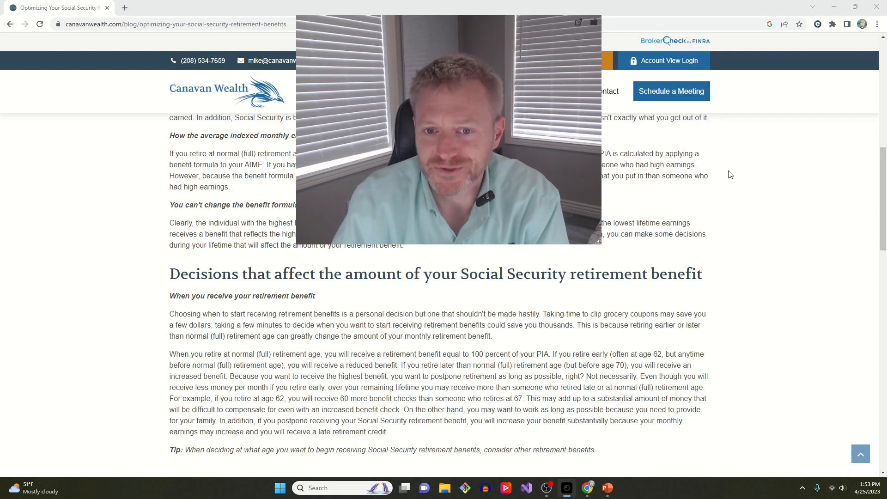
mouse_move(716, 306)
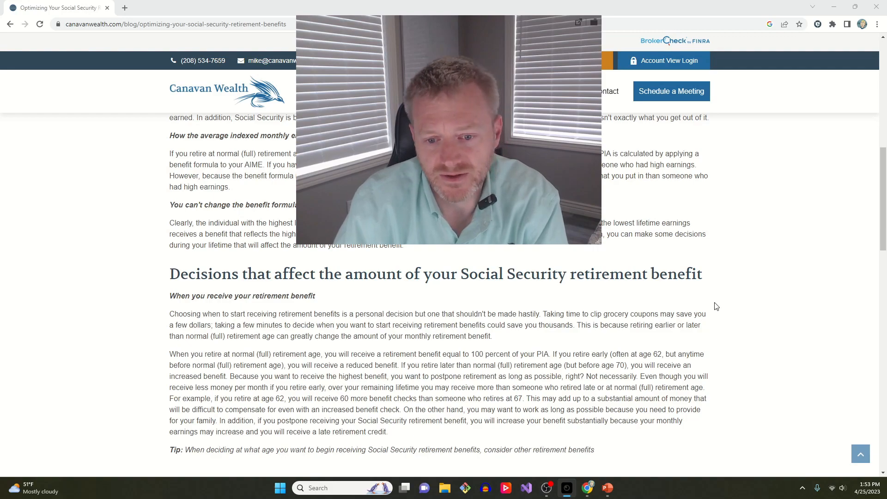
scroll(down, 3)
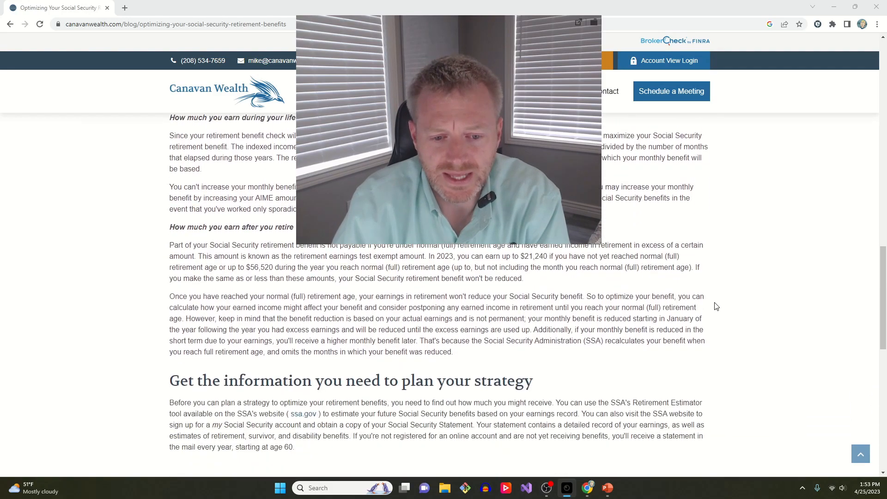
scroll(up, 3)
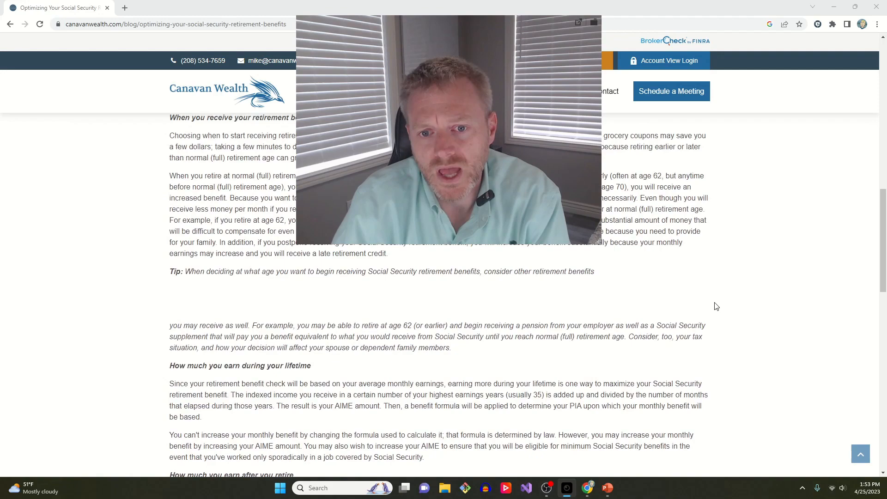
scroll(up, 3)
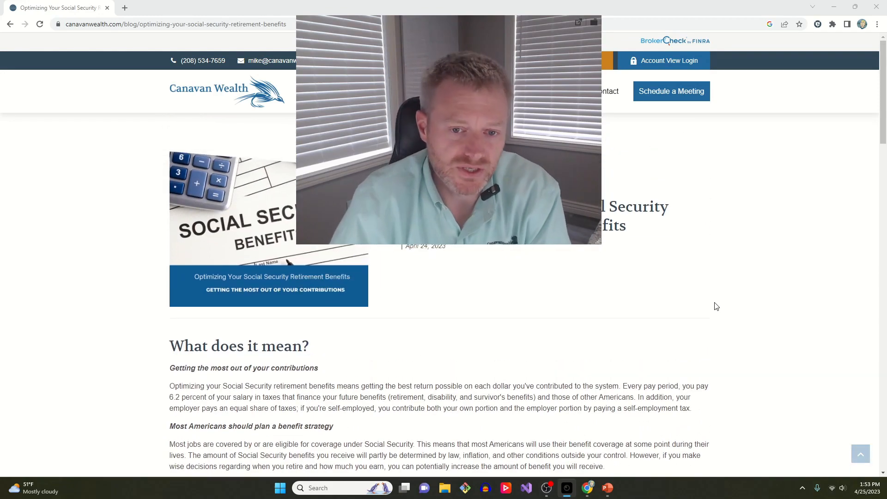